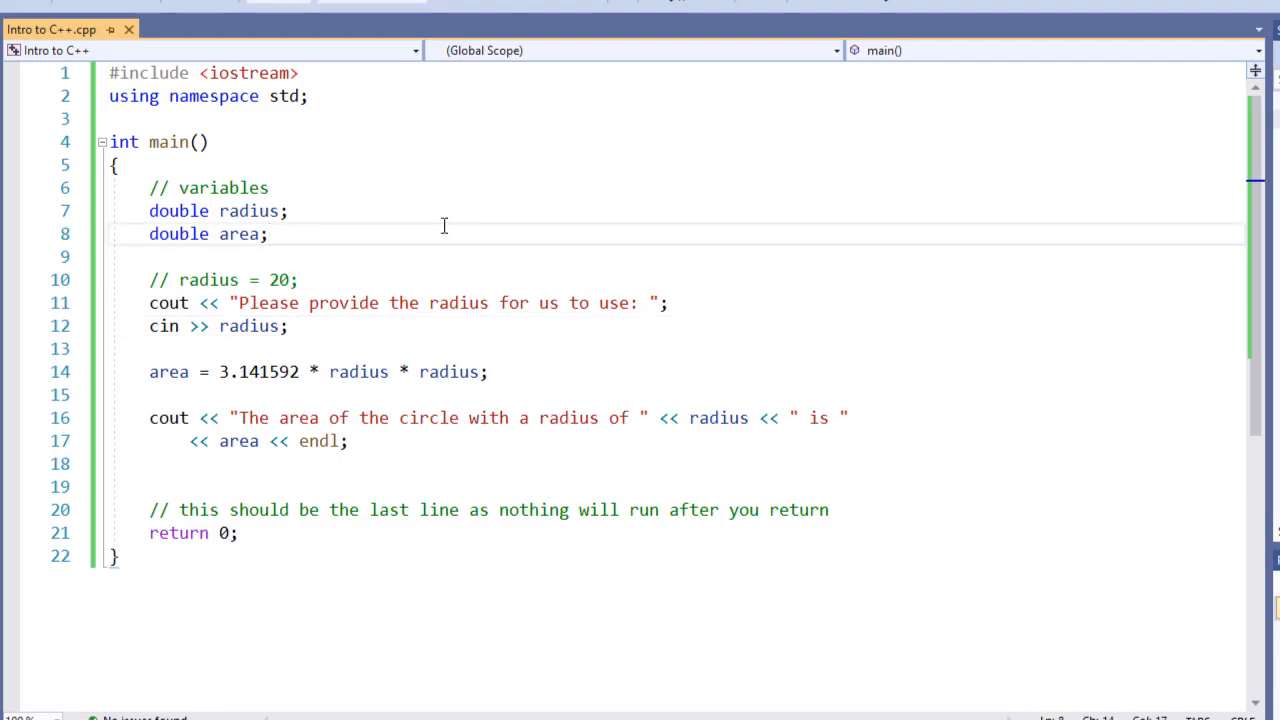
Begin a // comment on a new line below the area declaration
{"action": "left_click", "coordinate": [268, 234]}
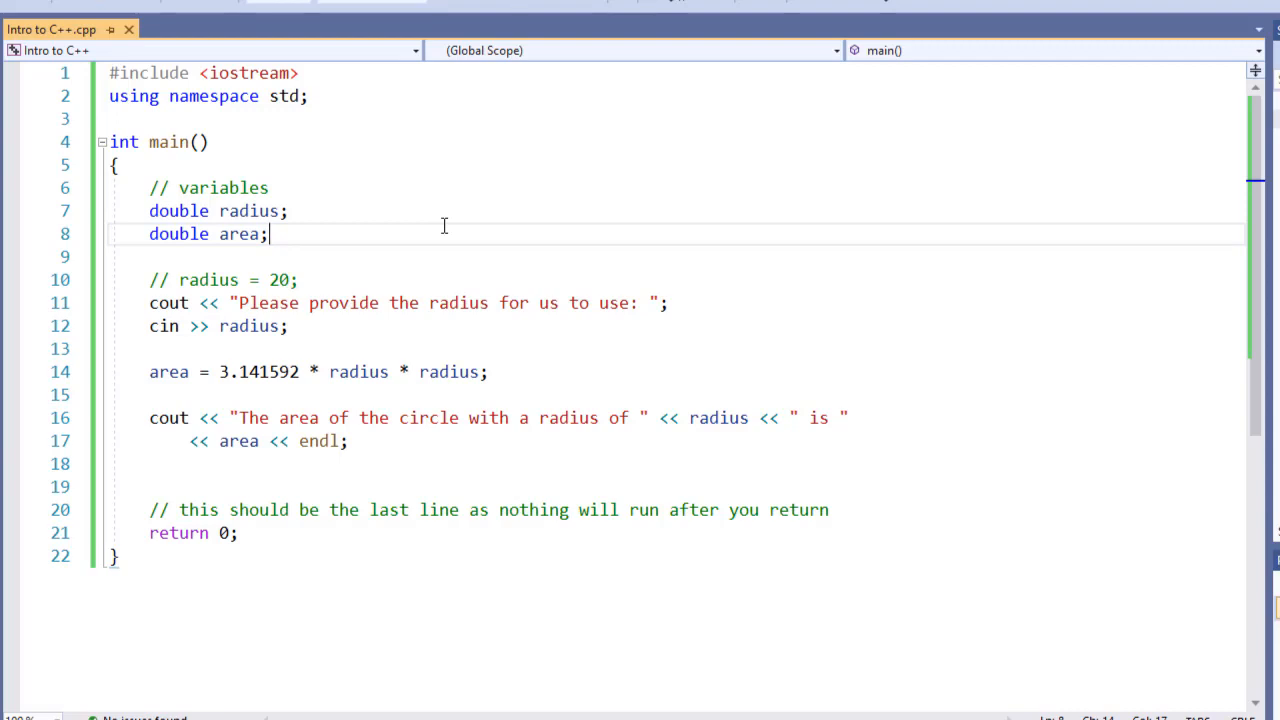
{"action": "type", "text": "//"}
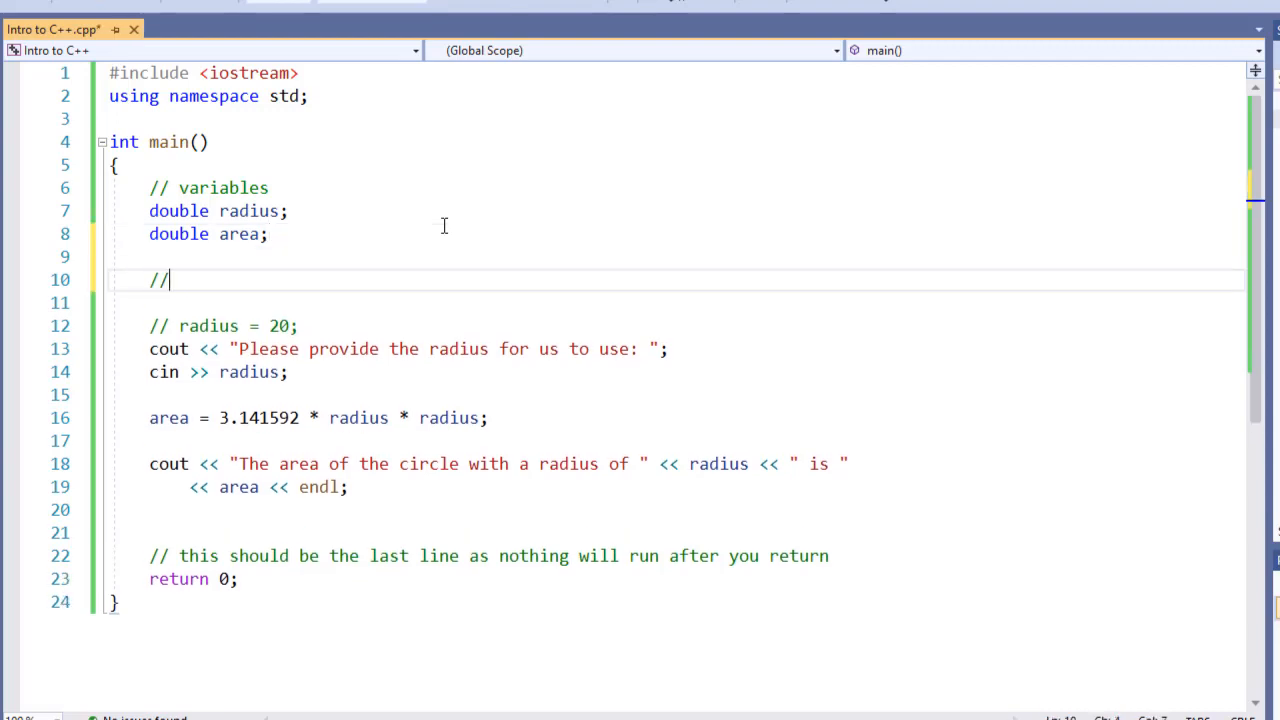
Add a 'constants' comment and declare const double PI = 3.141592; on the next line
{"action": "type", "text": "constants"}
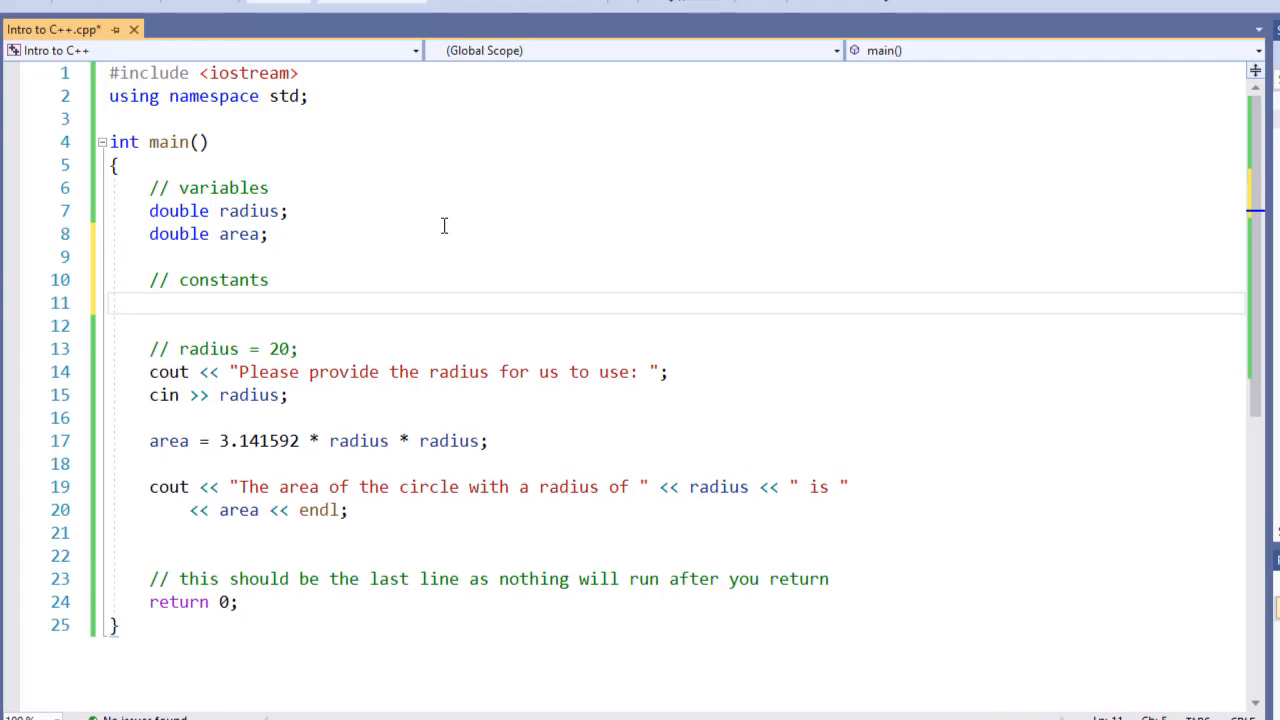
{"action": "type", "text": "cons"}
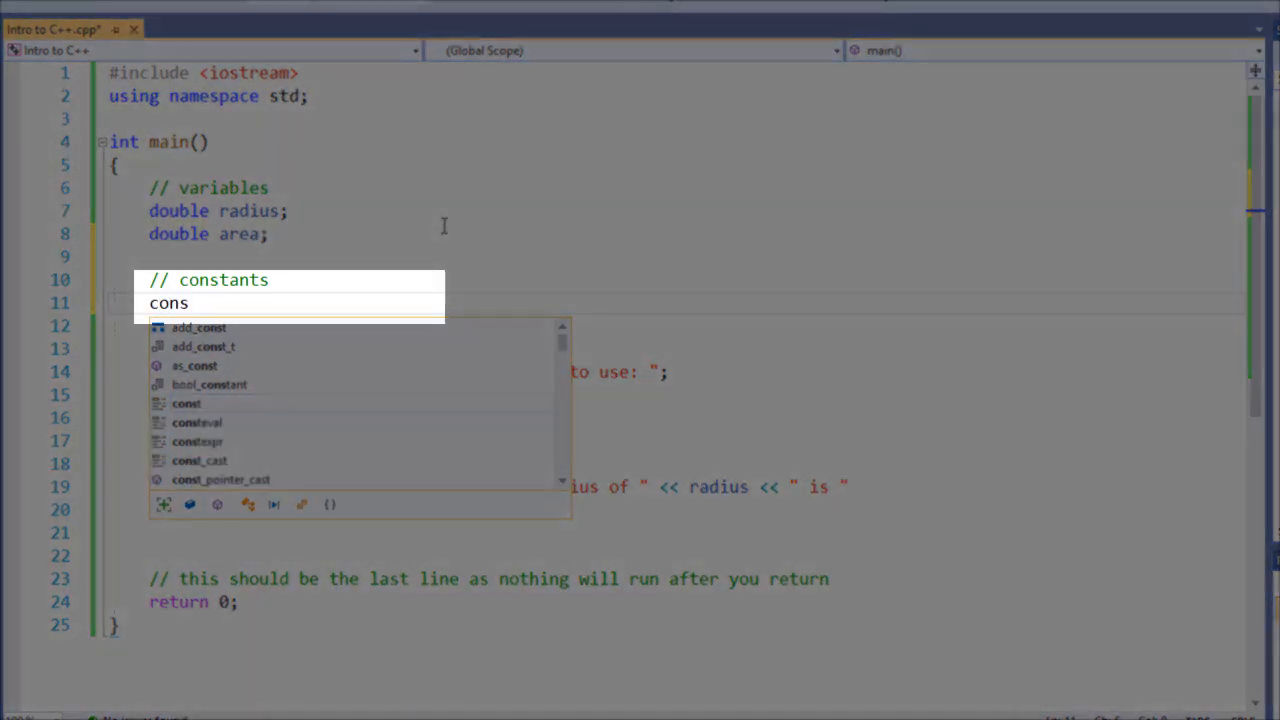
{"action": "type", "text": "t"}
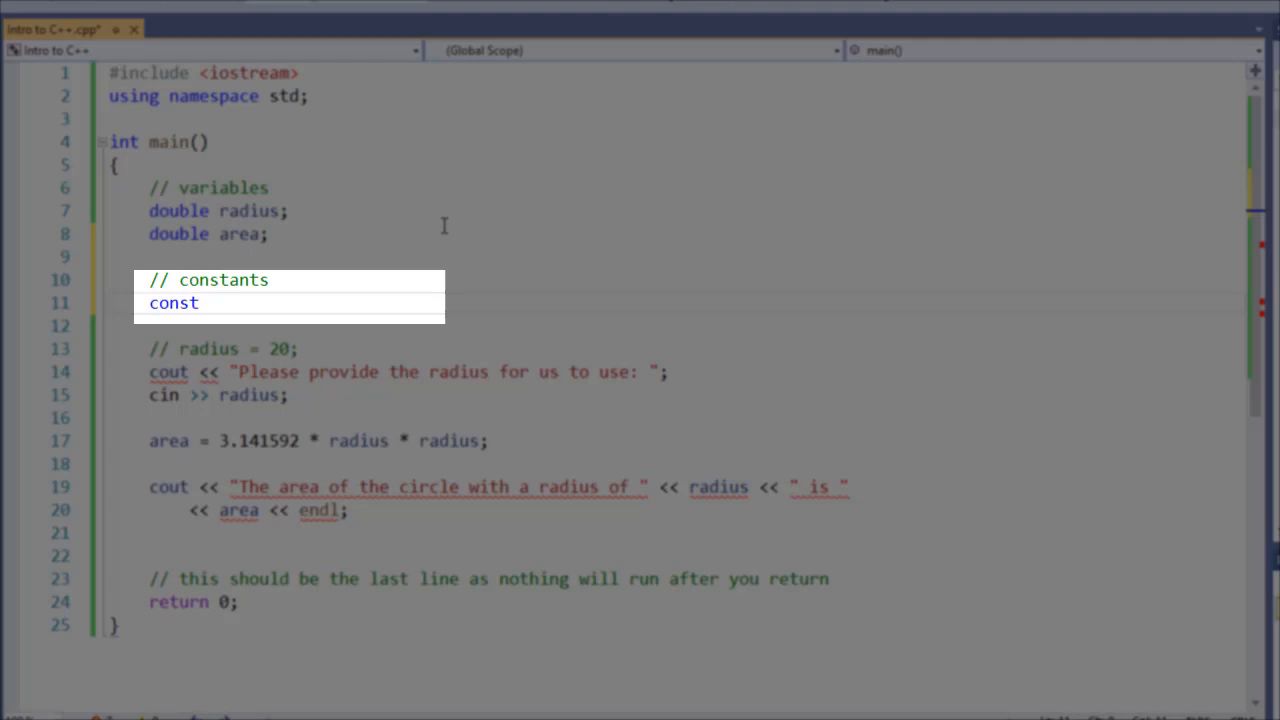
{"action": "type", "text": "double"}
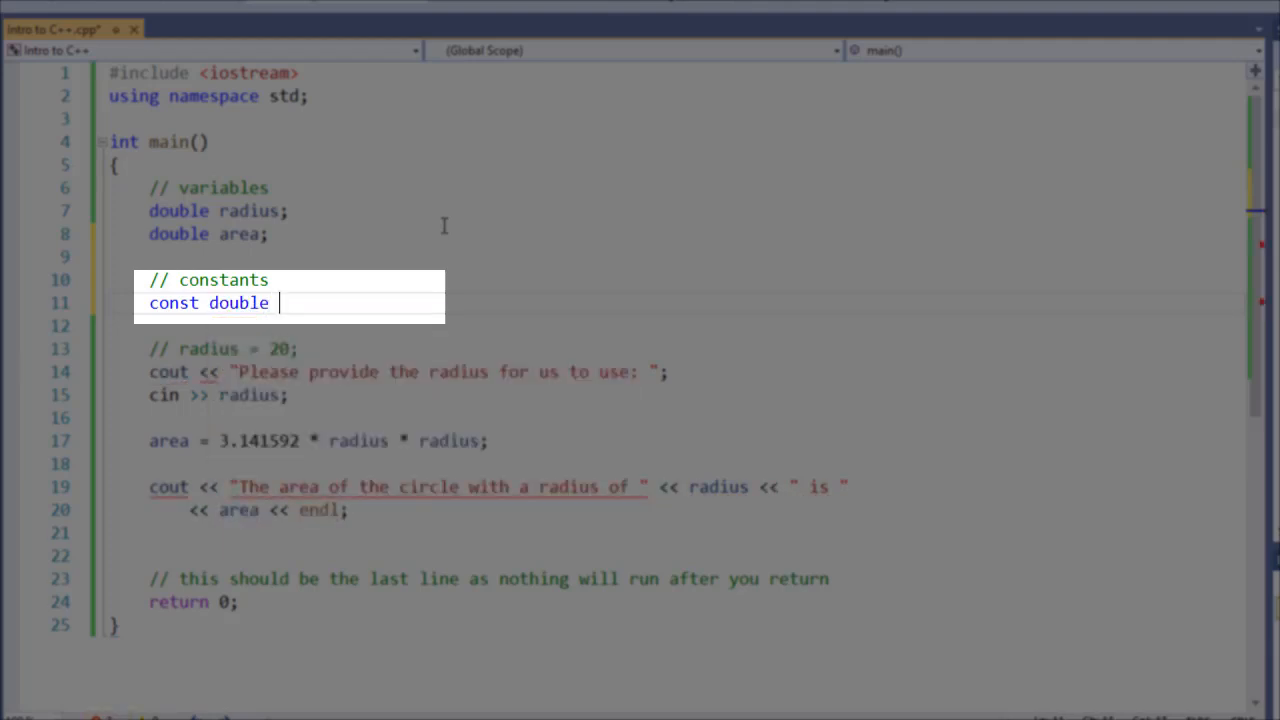
{"action": "type", "text": "PI ="}
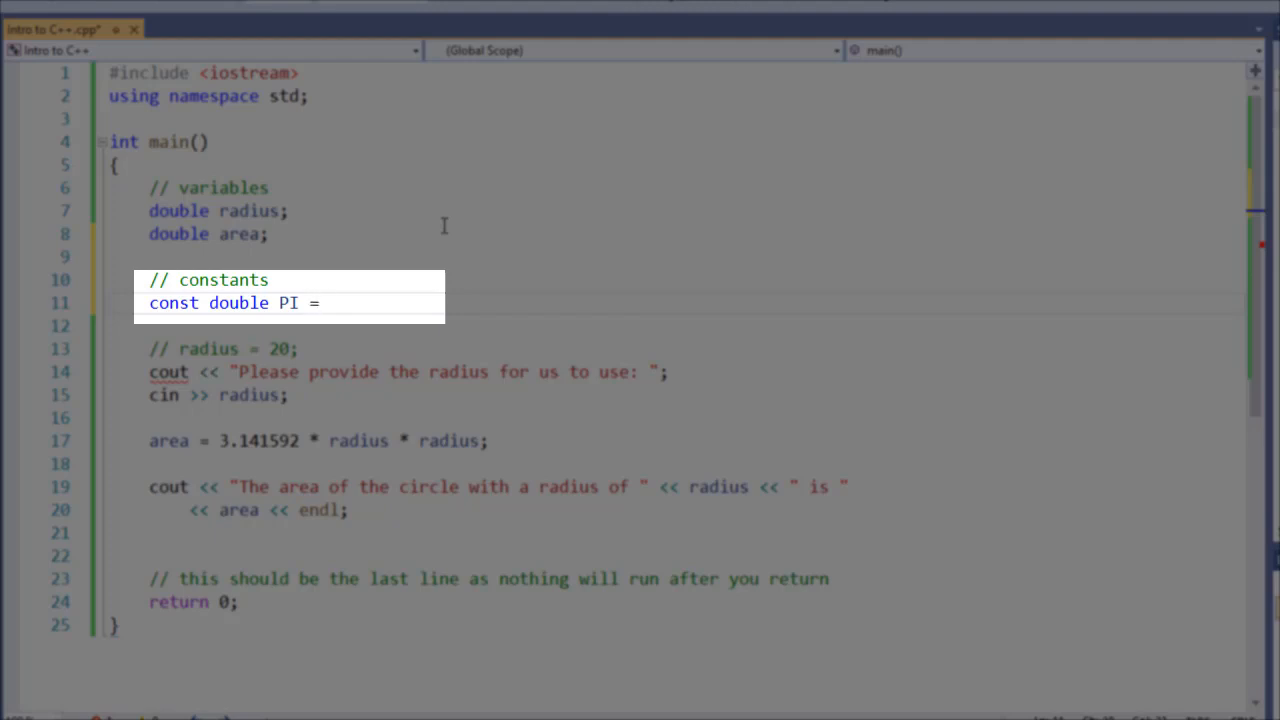
{"action": "type", "text": "3.1415"}
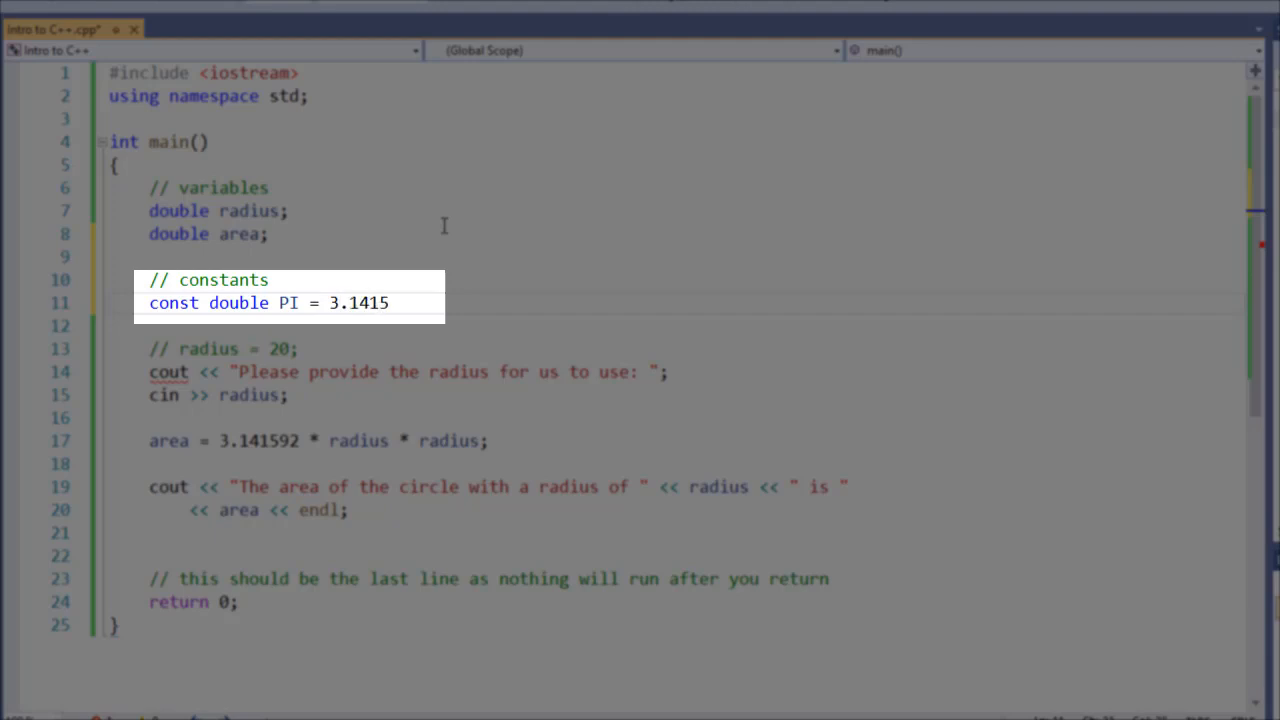
{"action": "type", "text": "92;"}
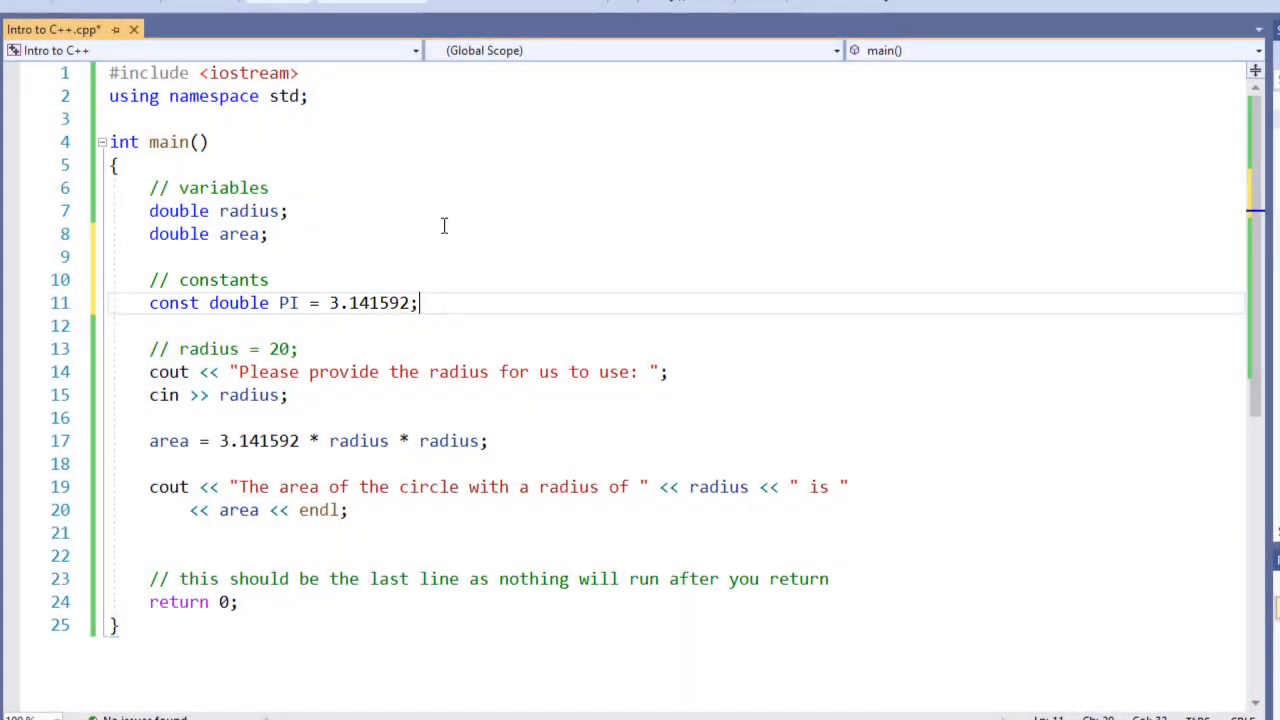
{"action": "key", "text": "enter"}
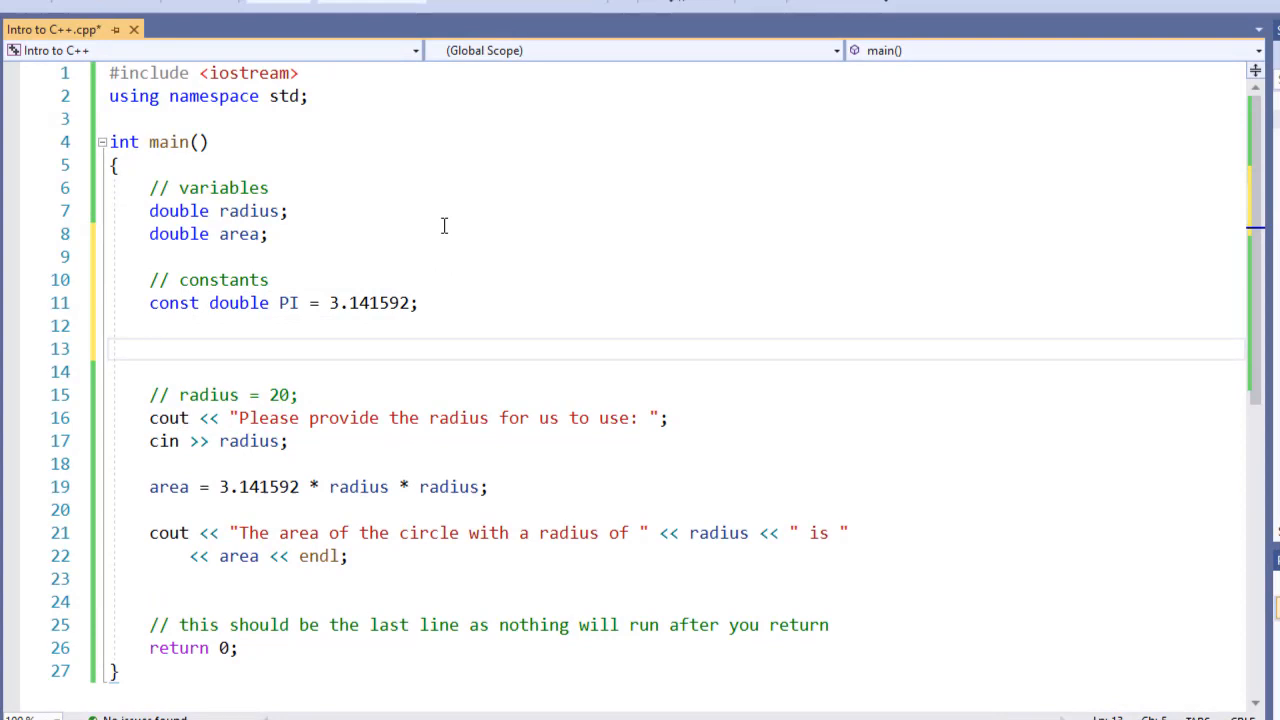
{"action": "type", "text": "PI = 3.14;"}
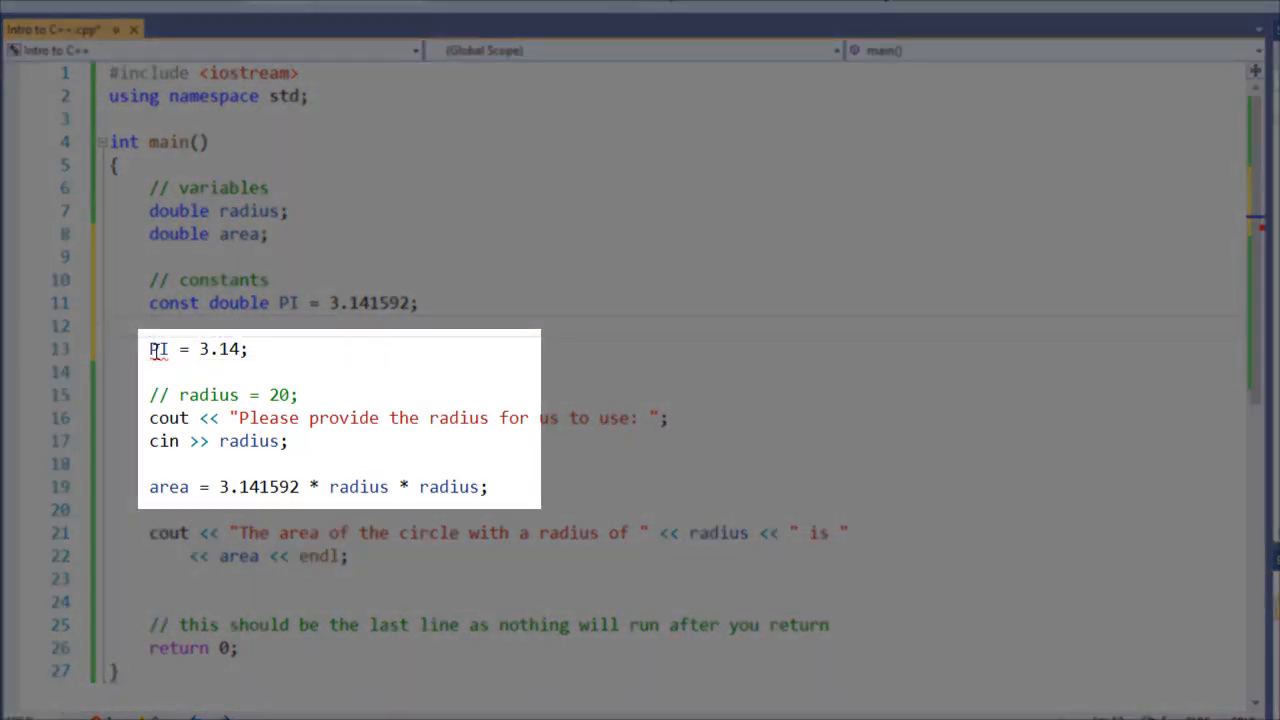
{"action": "mouse_move", "coordinate": [159, 348]}
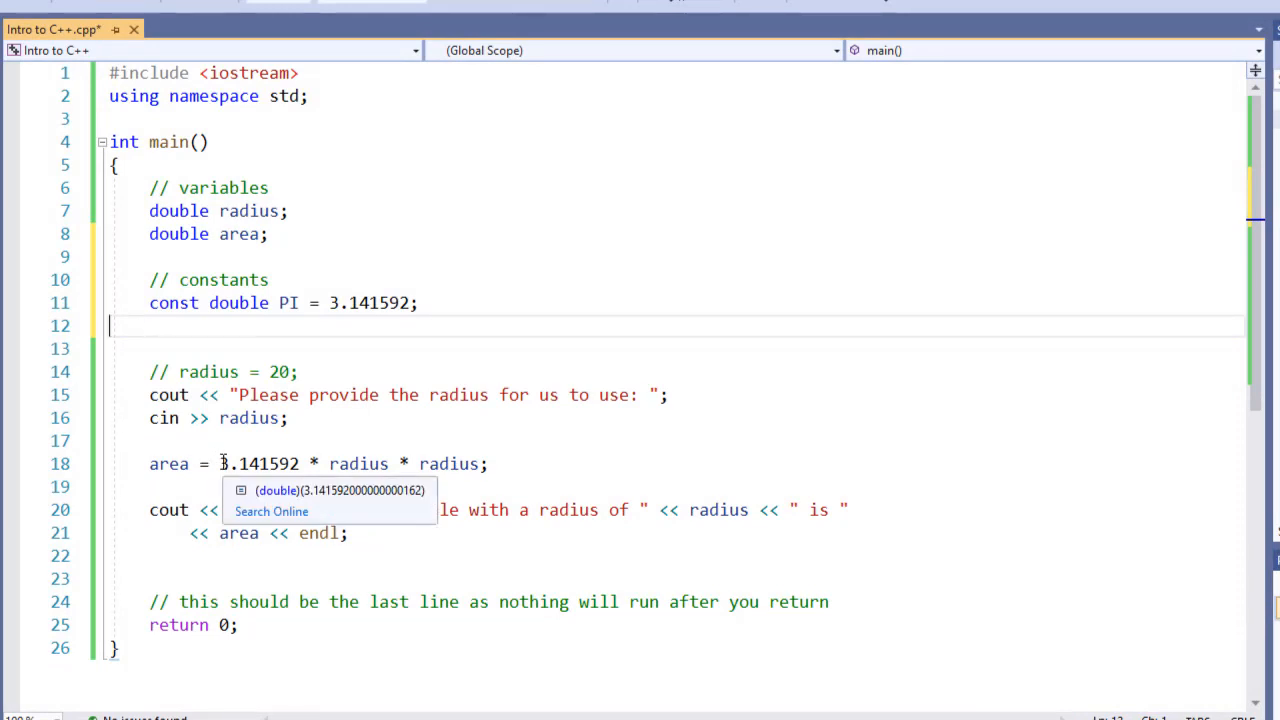
Replace 3.141592 in the area formula with PI and run with Local Windows Debugger
{"action": "double_click", "coordinate": [259, 463]}
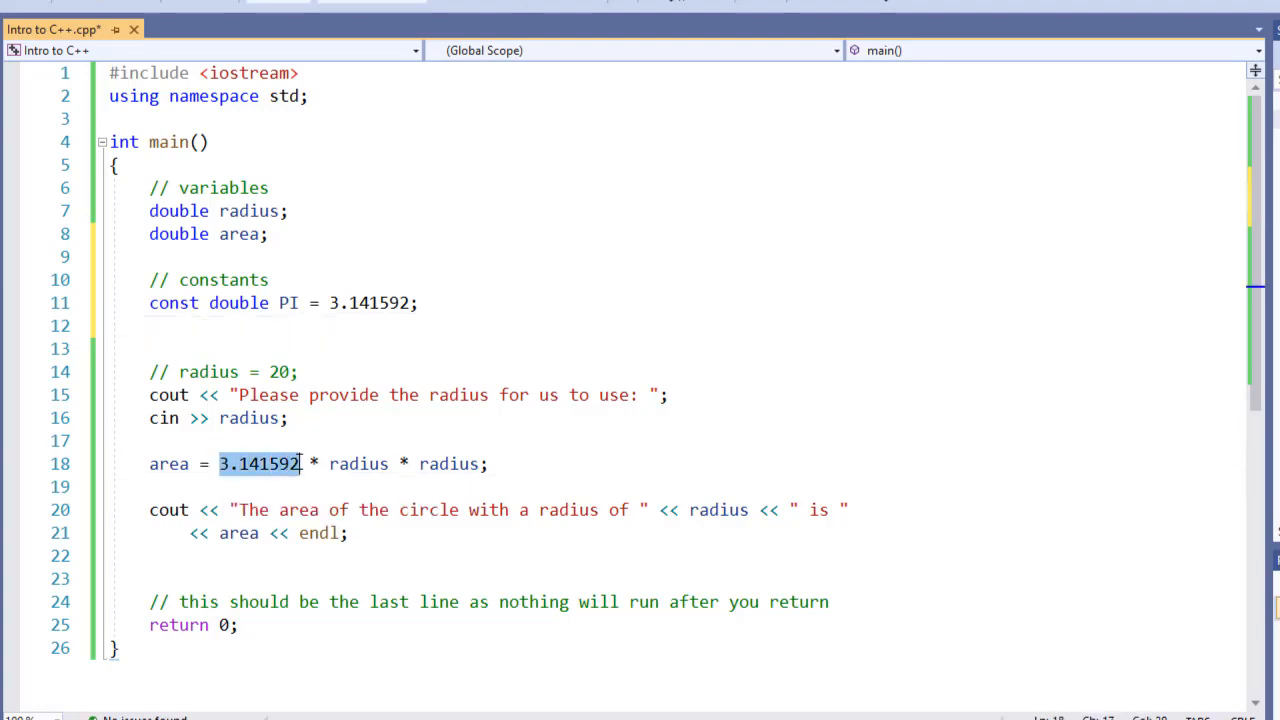
{"action": "type", "text": "PI"}
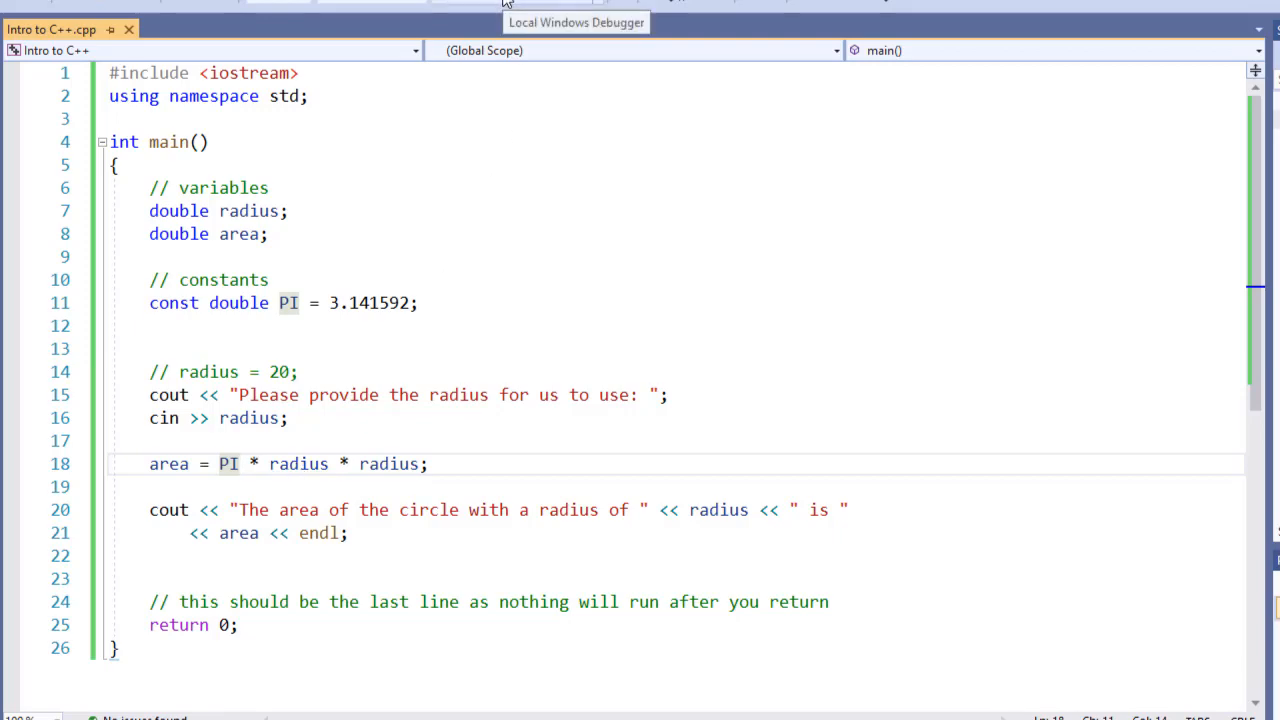
{"action": "left_click", "coordinate": [575, 22]}
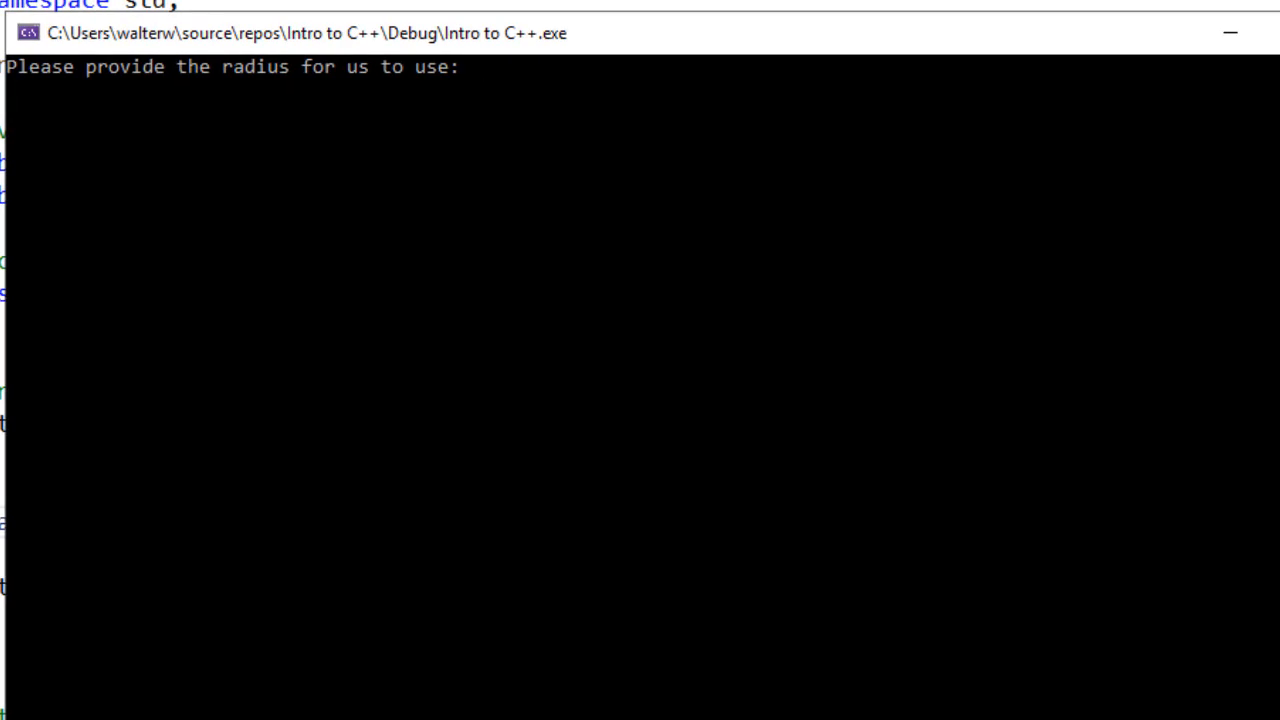
Enter a radius of 20 in the Debug Console to get area 1256.64
{"action": "type", "text": "20"}
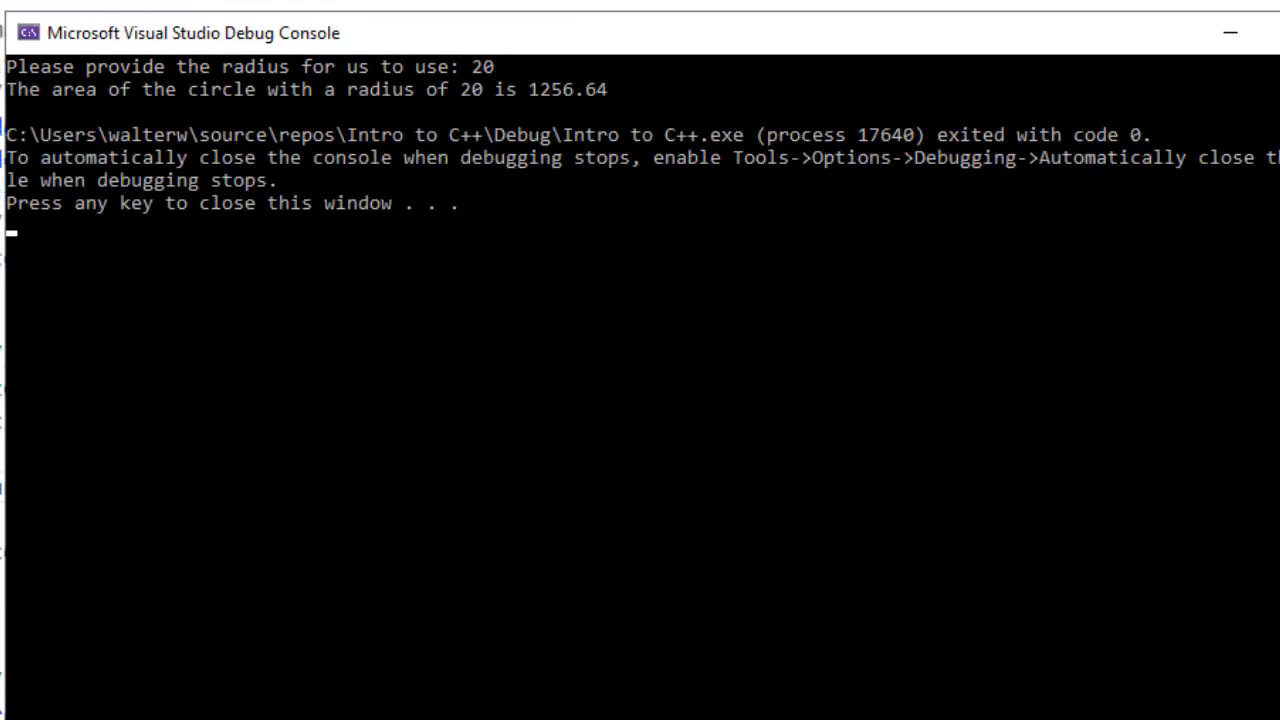